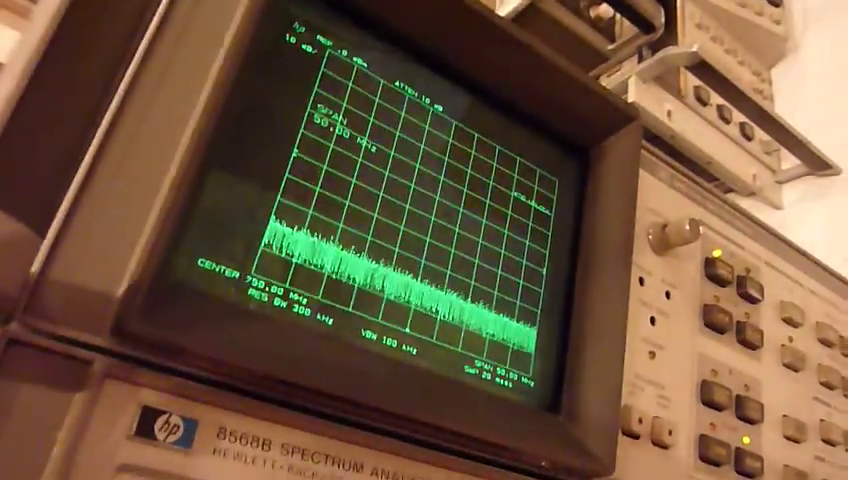
pyautogui.moveTo(424, 240)
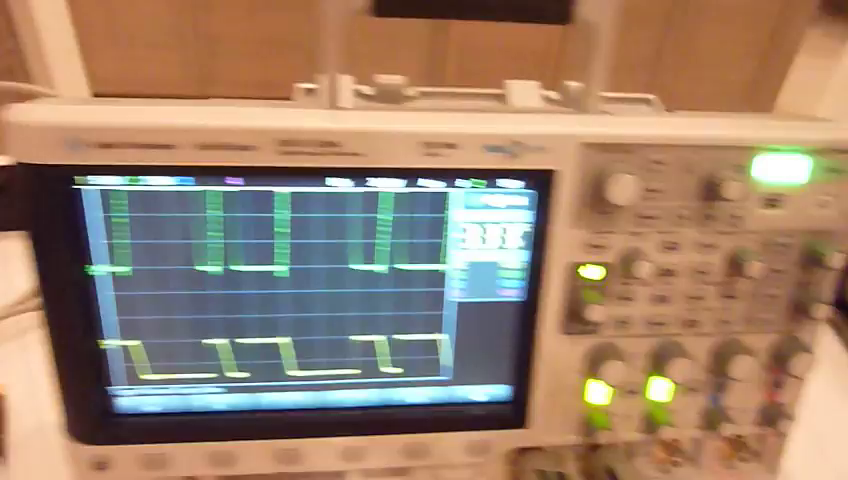